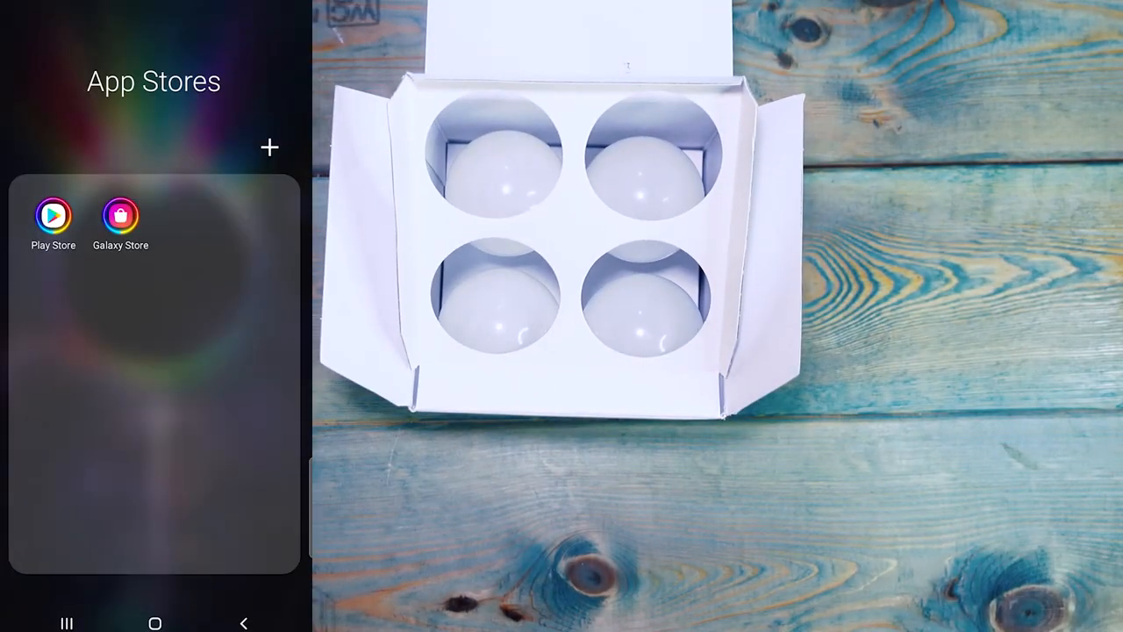
Step: Search Google Play for 'smar' and open the Smart Life - Smart Living app
{"action": "left_click", "coordinate": [53, 216]}
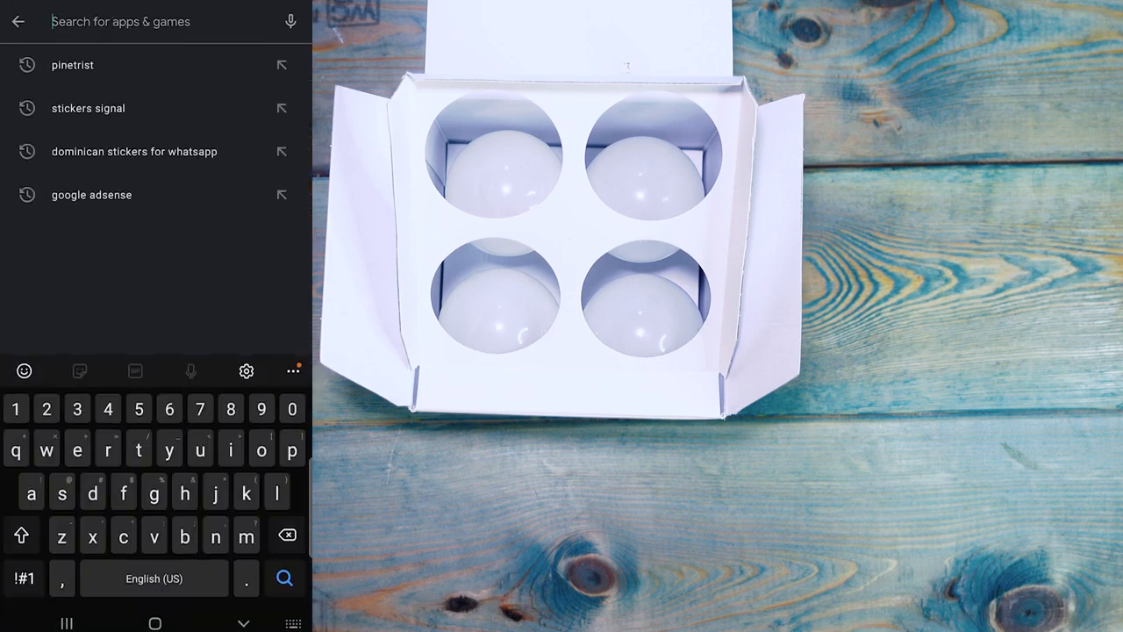
{"action": "type", "text": "smart l"}
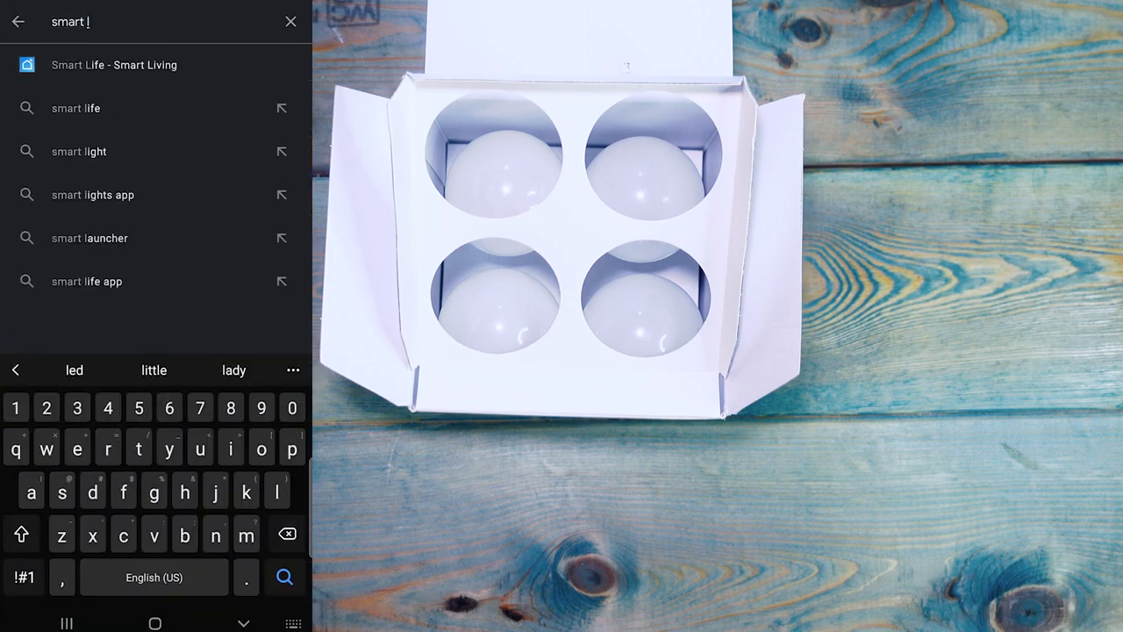
{"action": "left_click", "coordinate": [114, 65]}
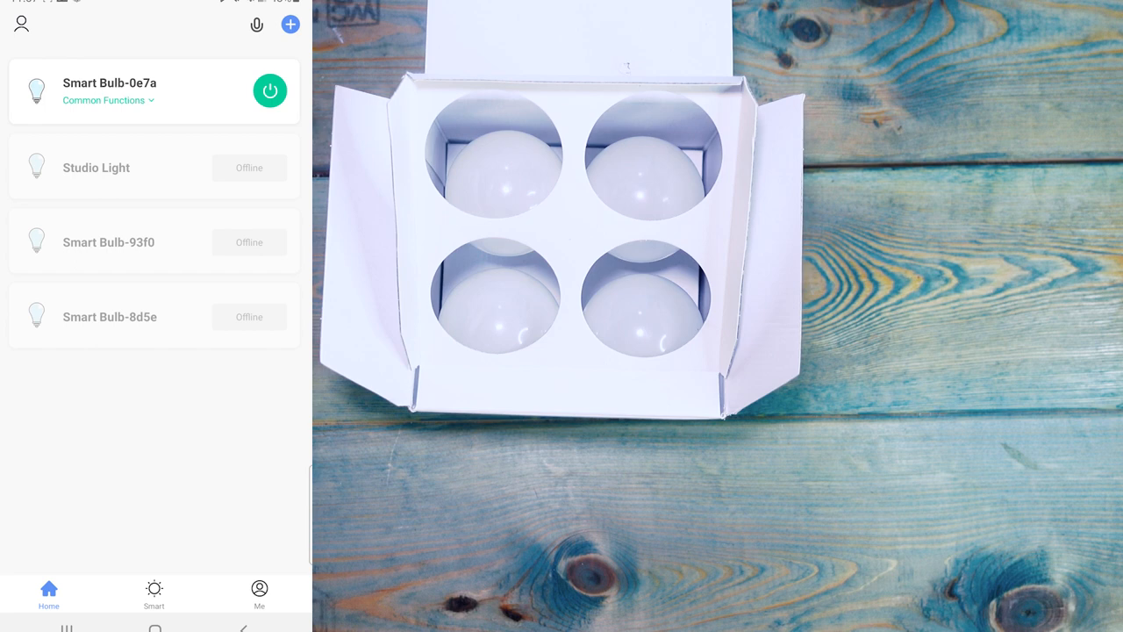
Step: Add a device manually under the Lighting category
{"action": "left_click", "coordinate": [290, 24]}
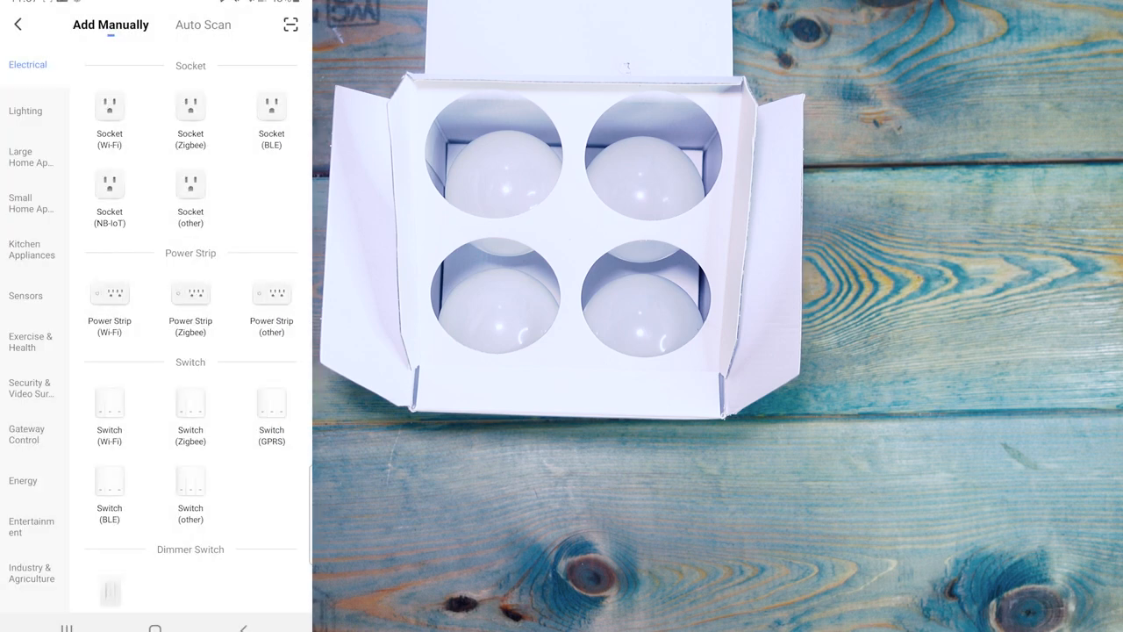
{"action": "left_click", "coordinate": [25, 111]}
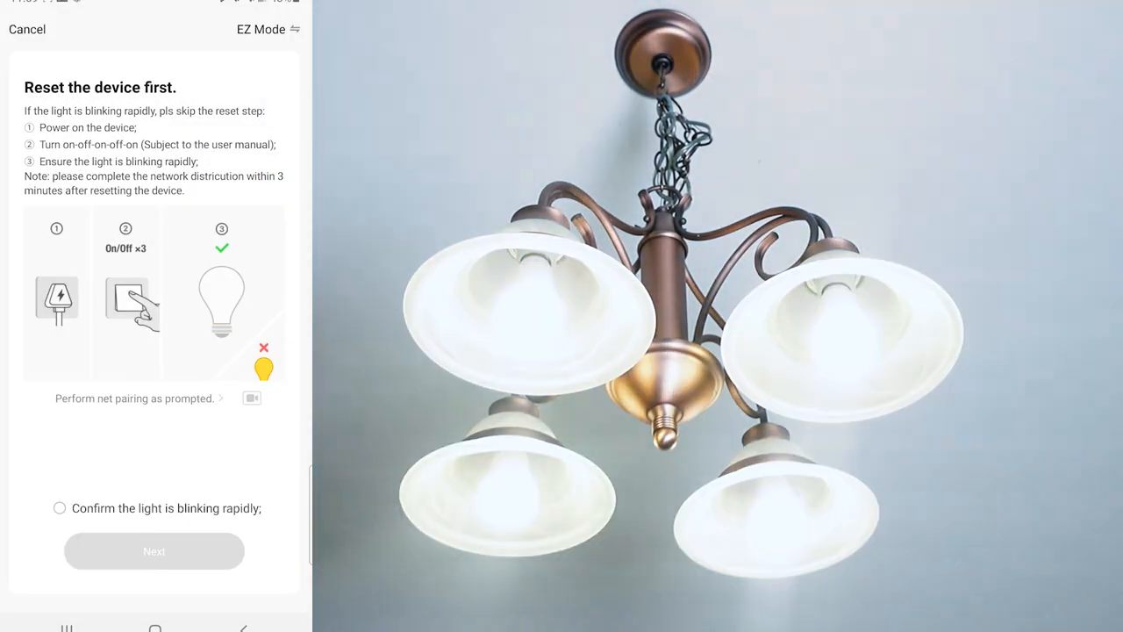
Step: Confirm the bulb is blinking rapidly and finish pairing it as Smart Bulb 2
{"action": "left_click", "coordinate": [154, 551]}
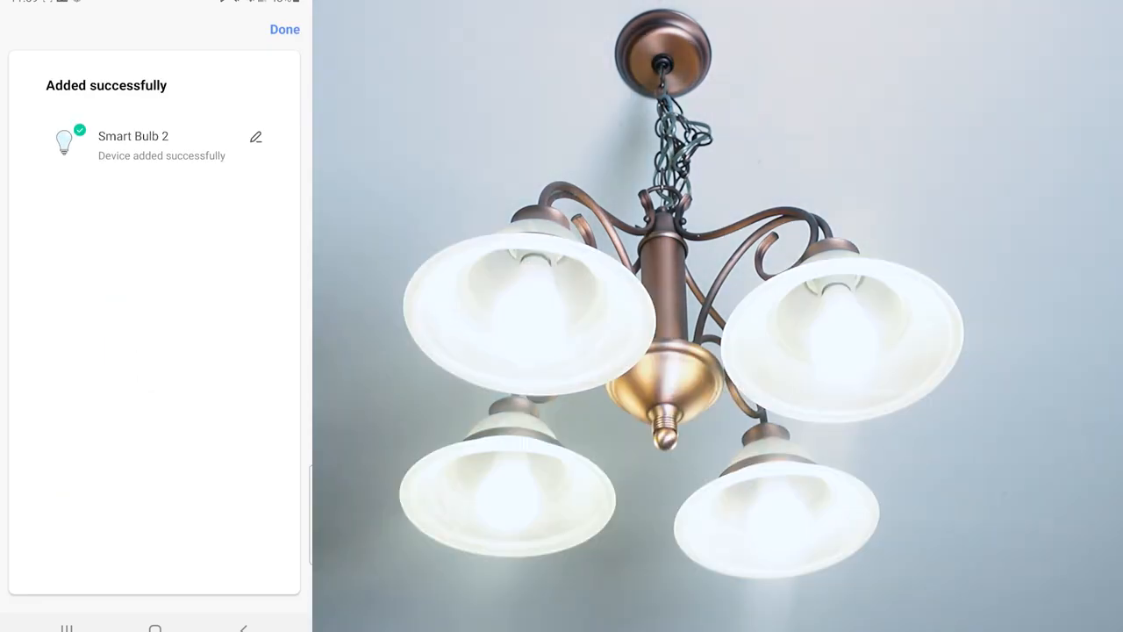
{"action": "left_click", "coordinate": [284, 29]}
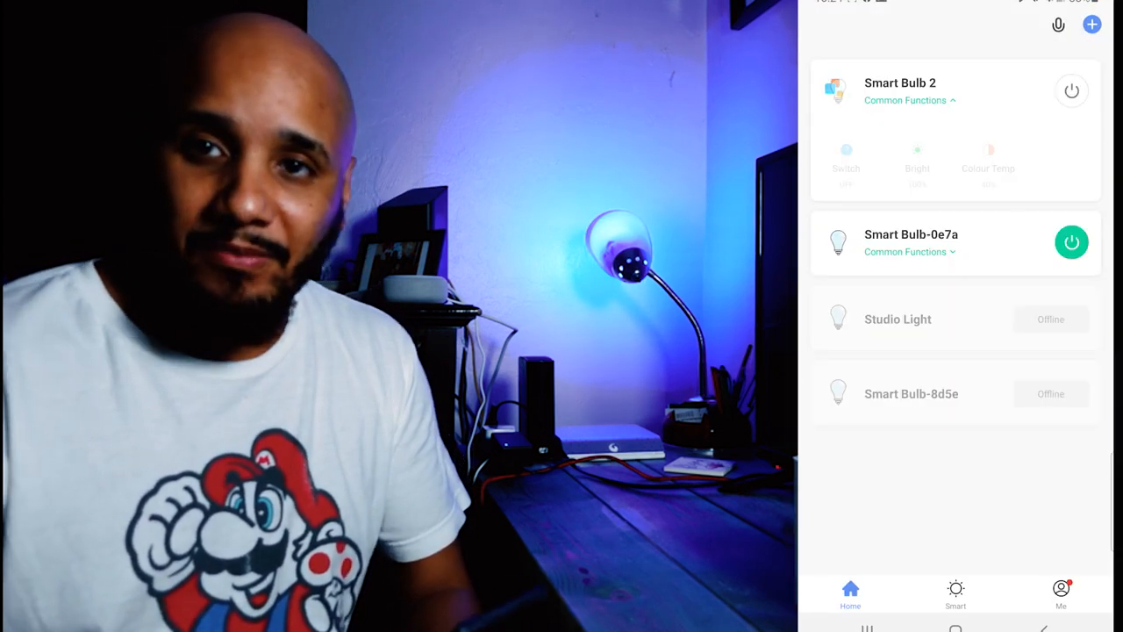
Step: Open the Smart Bulb-0e7a card's control page from the Home list
{"action": "left_click", "coordinate": [911, 234]}
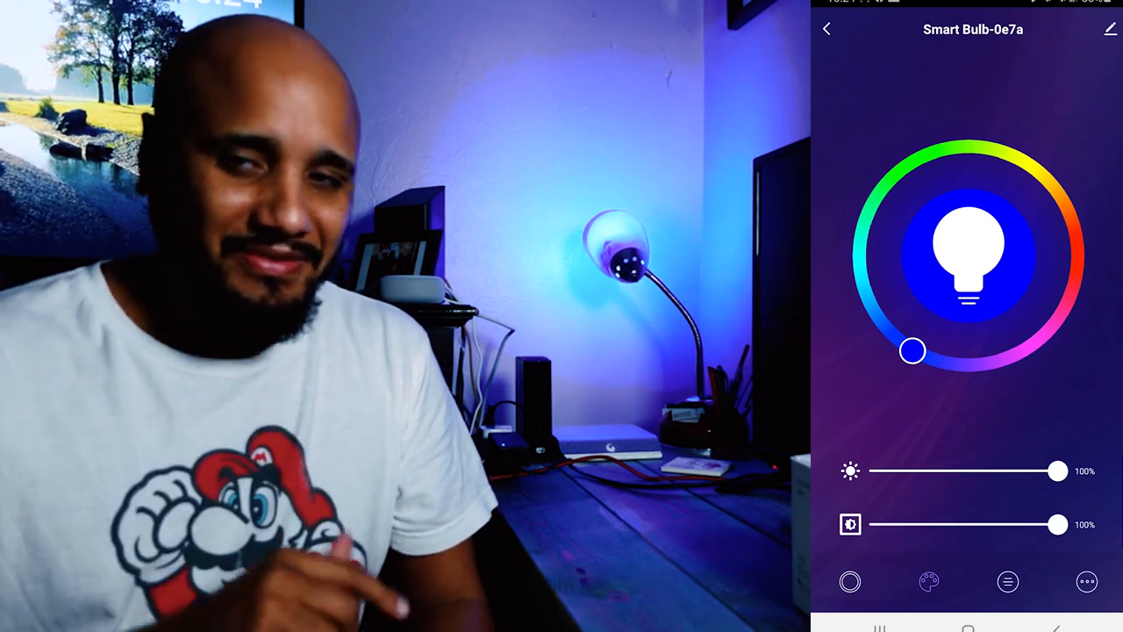
Step: Cycle Smart Bulb-0e7a through green, yellow and red, settling on magenta
{"action": "left_click_drag", "start_coordinate": [913, 351], "coordinate": [864, 218]}
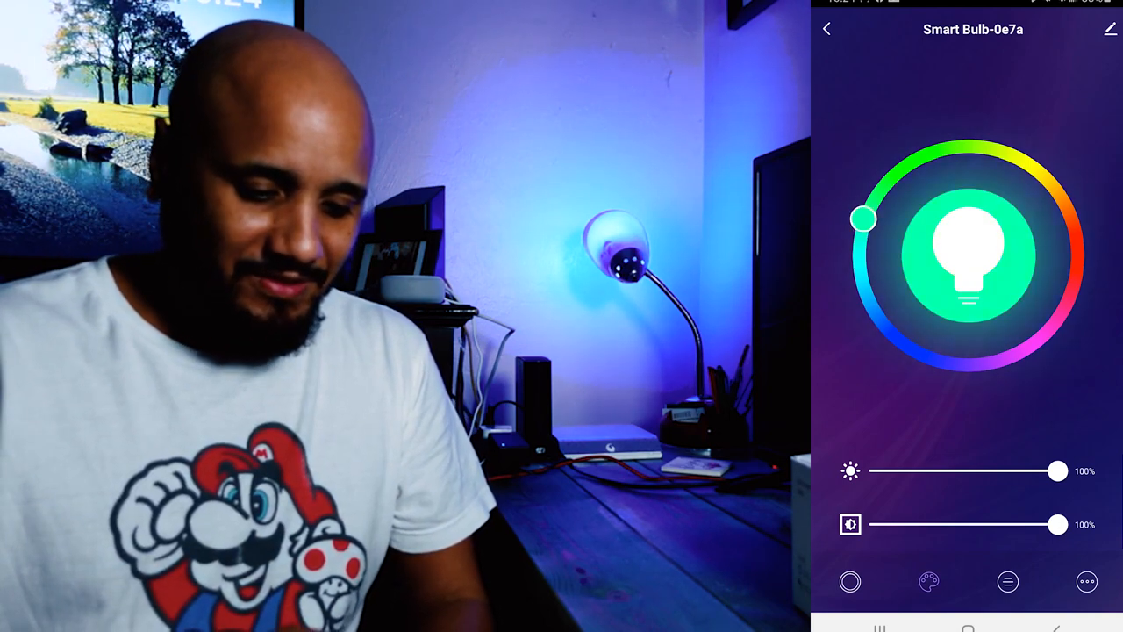
{"action": "left_click_drag", "start_coordinate": [864, 218], "coordinate": [994, 148]}
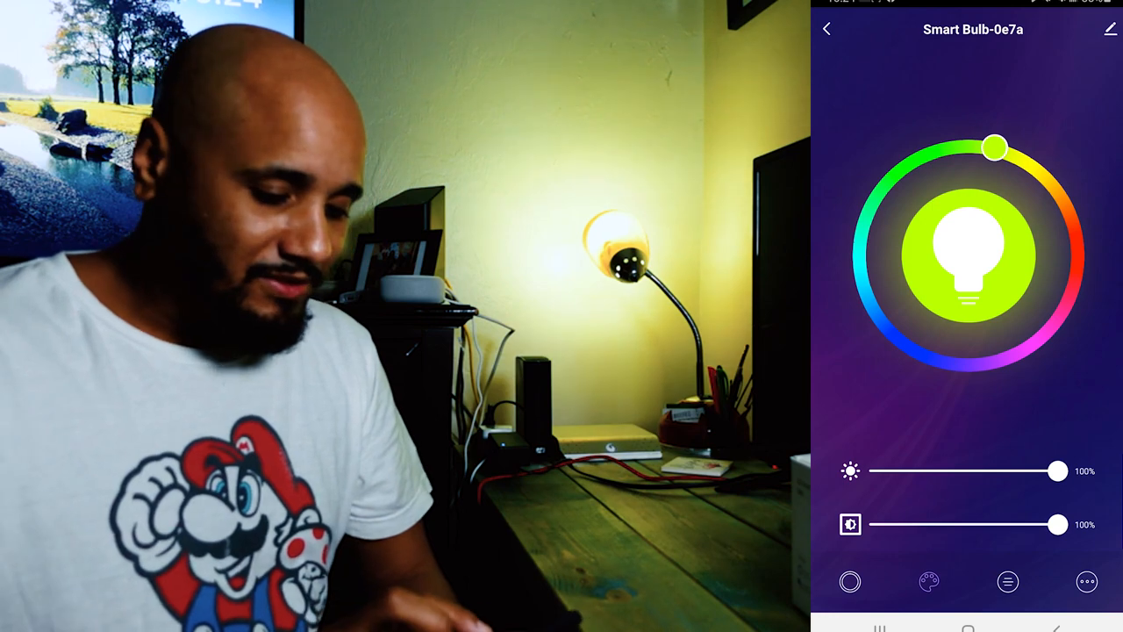
{"action": "left_click_drag", "start_coordinate": [994, 147], "coordinate": [1077, 274]}
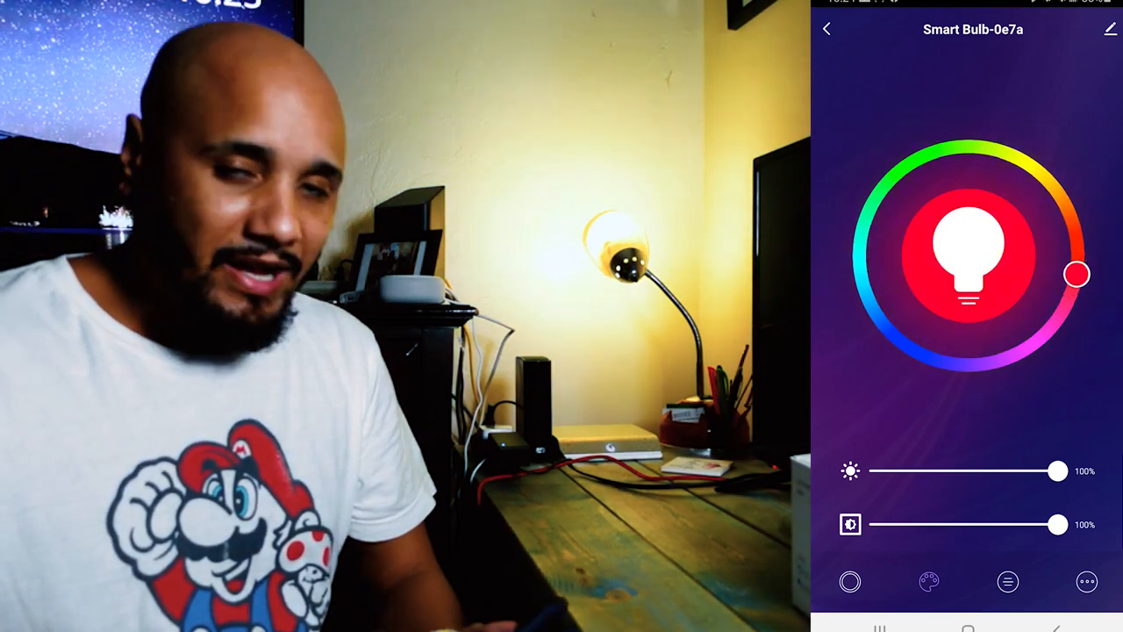
{"action": "left_click_drag", "start_coordinate": [1078, 274], "coordinate": [1015, 355]}
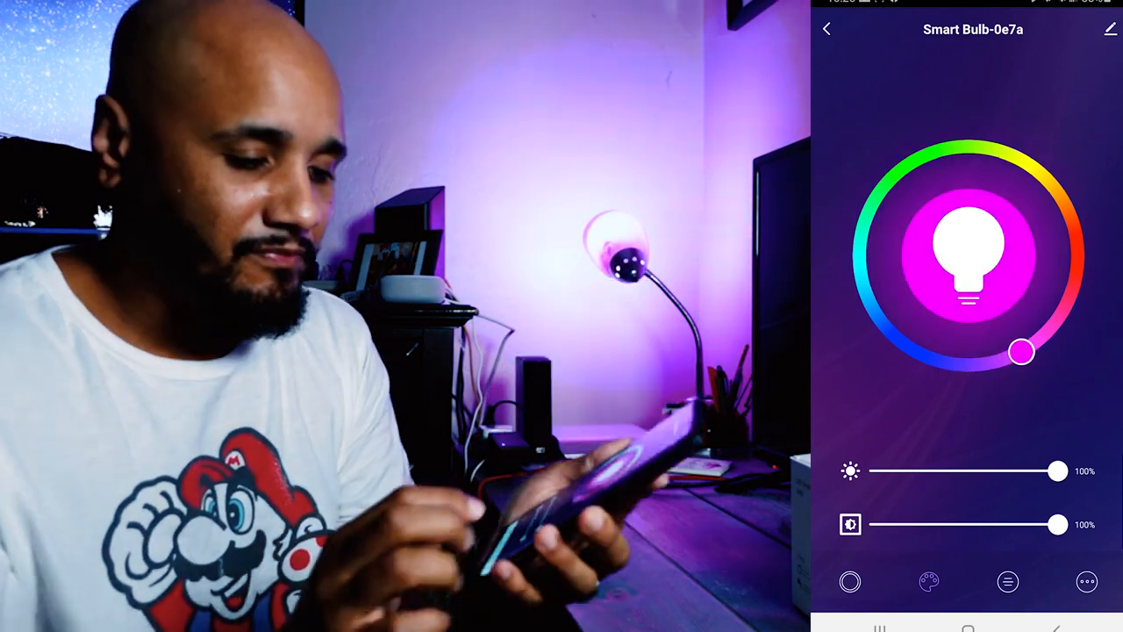
{"action": "left_click_drag", "start_coordinate": [1057, 471], "coordinate": [1049, 471]}
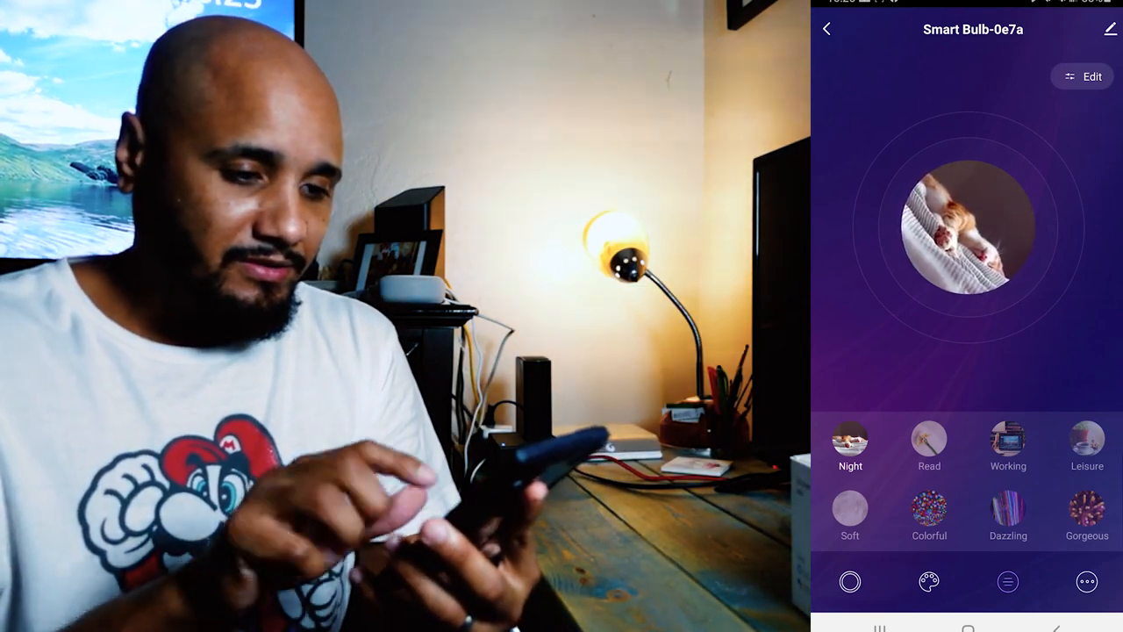
Step: Try the Read, Working, Leisure and Night scenes on Smart Bulb-0e7a
{"action": "left_click", "coordinate": [928, 445]}
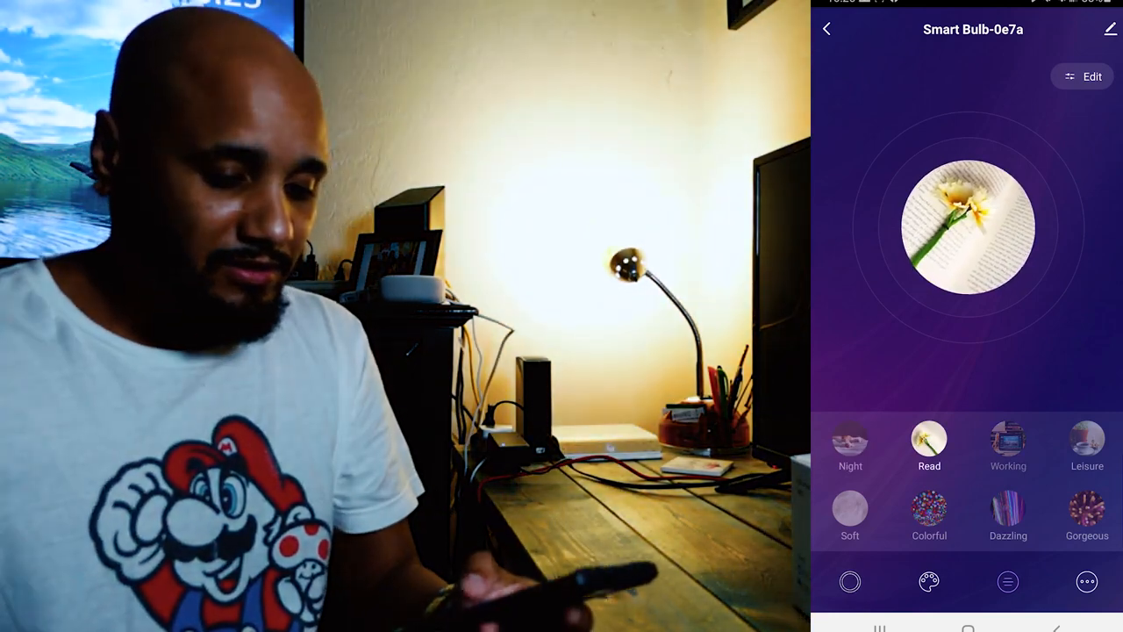
{"action": "left_click", "coordinate": [1007, 438]}
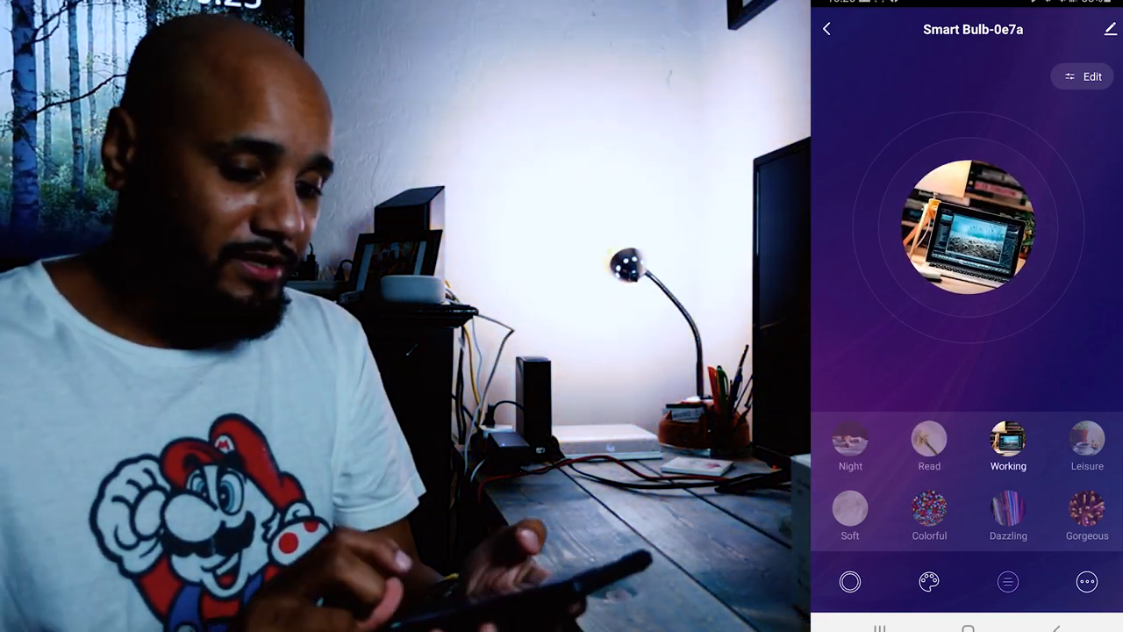
{"action": "left_click", "coordinate": [1086, 448]}
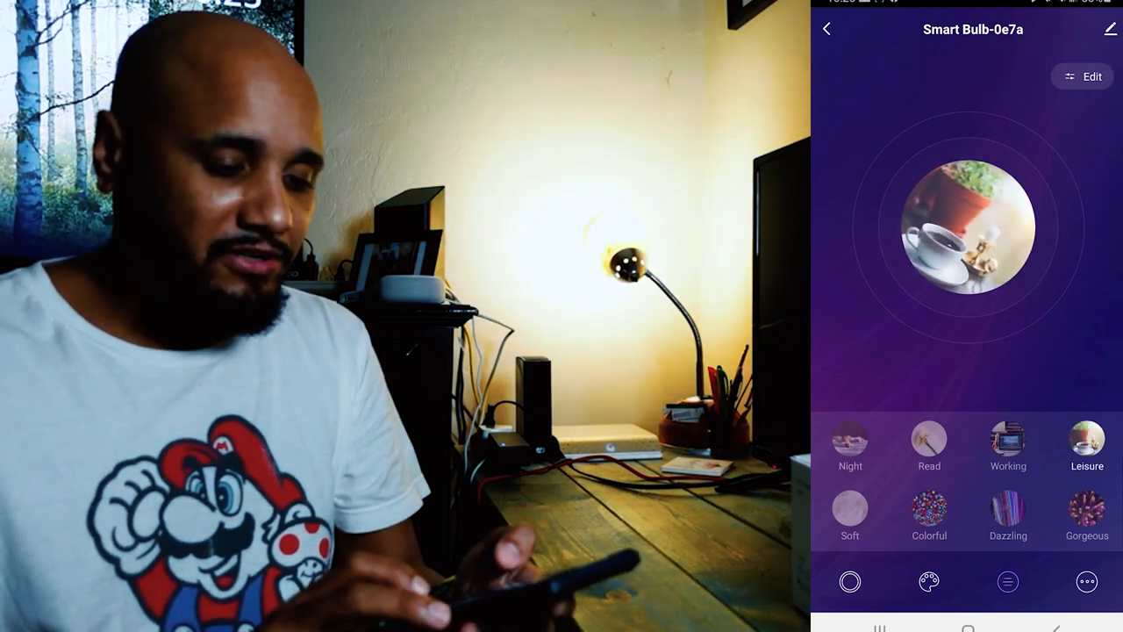
{"action": "left_click", "coordinate": [850, 443]}
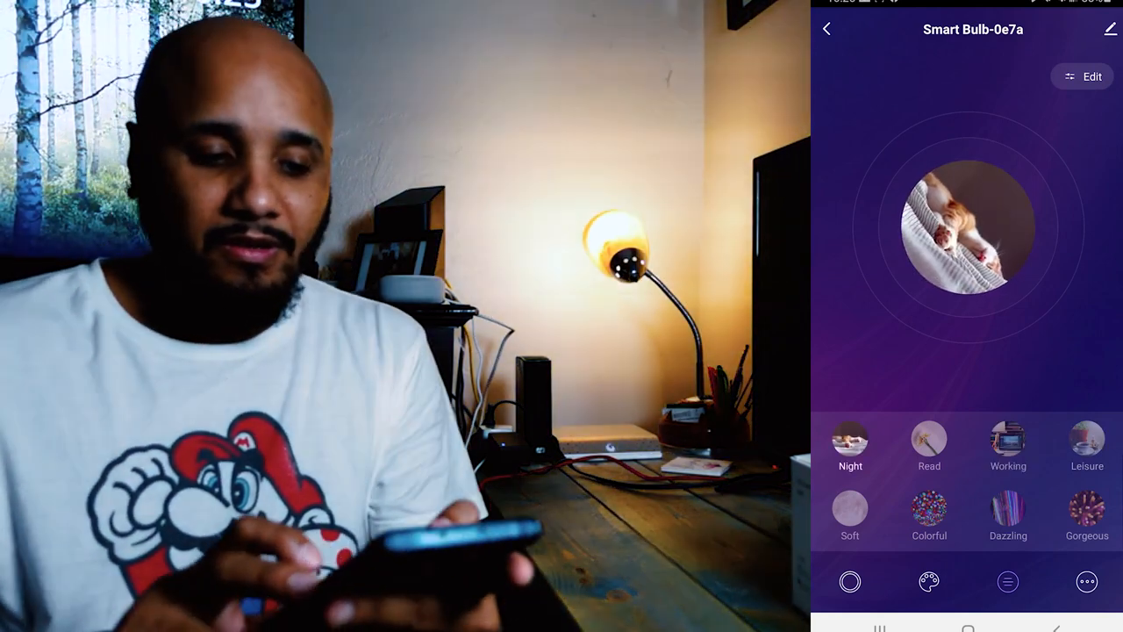
{"action": "left_click", "coordinate": [849, 509]}
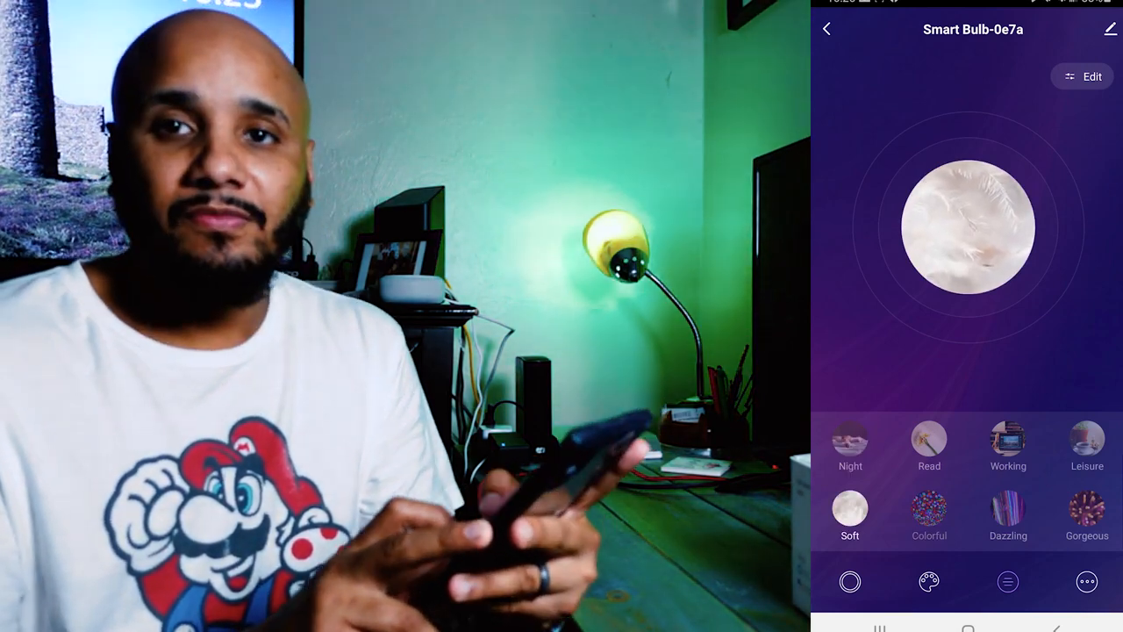
Step: Try Colorful and Gorgeous, settle on Colorful, and open its Custom Scene editor
{"action": "left_click", "coordinate": [928, 513]}
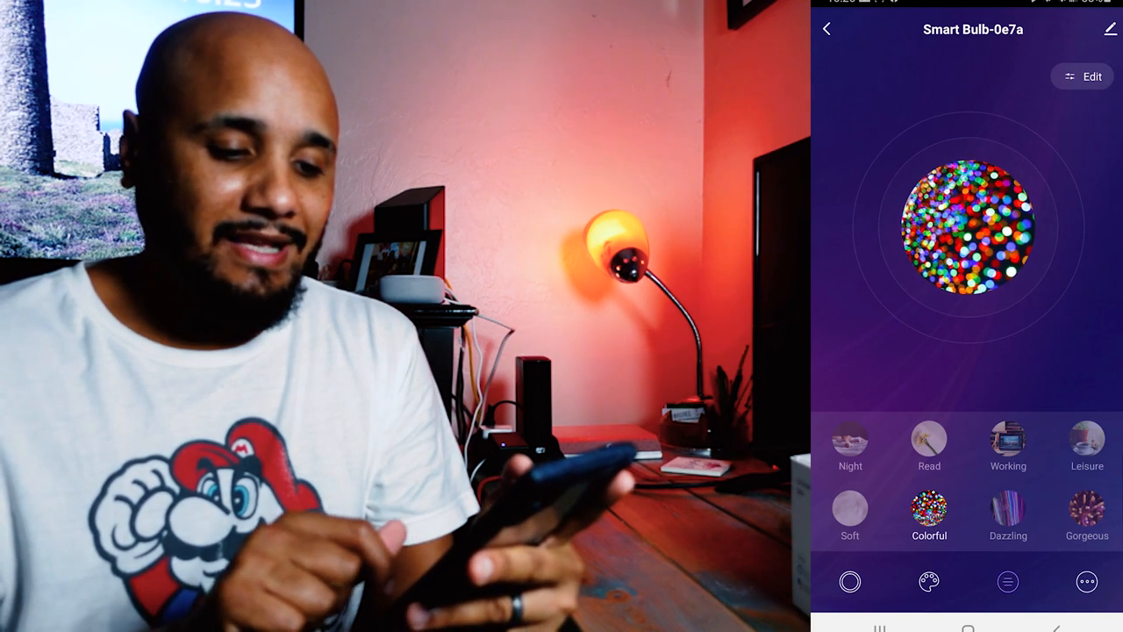
{"action": "left_click", "coordinate": [1087, 516]}
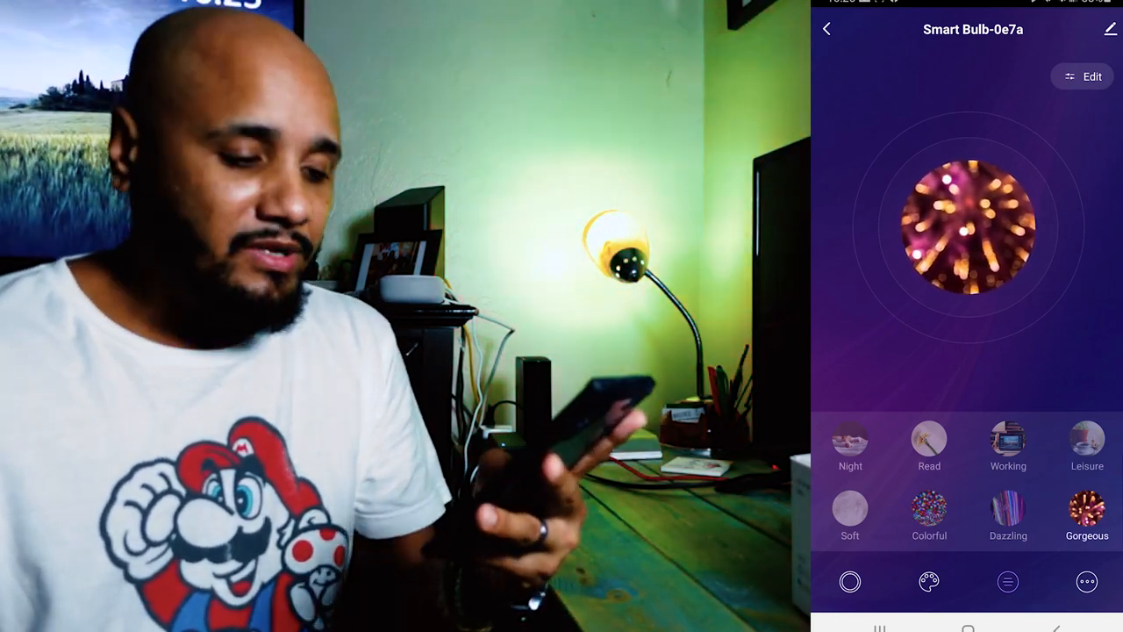
{"action": "left_click", "coordinate": [928, 509]}
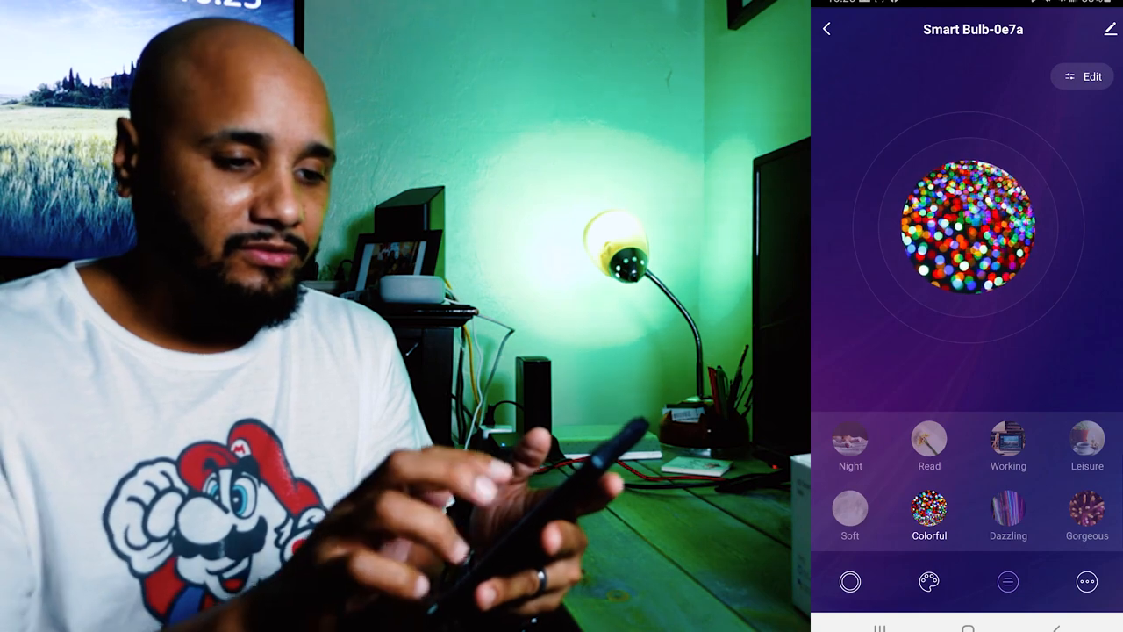
{"action": "left_click", "coordinate": [1082, 76]}
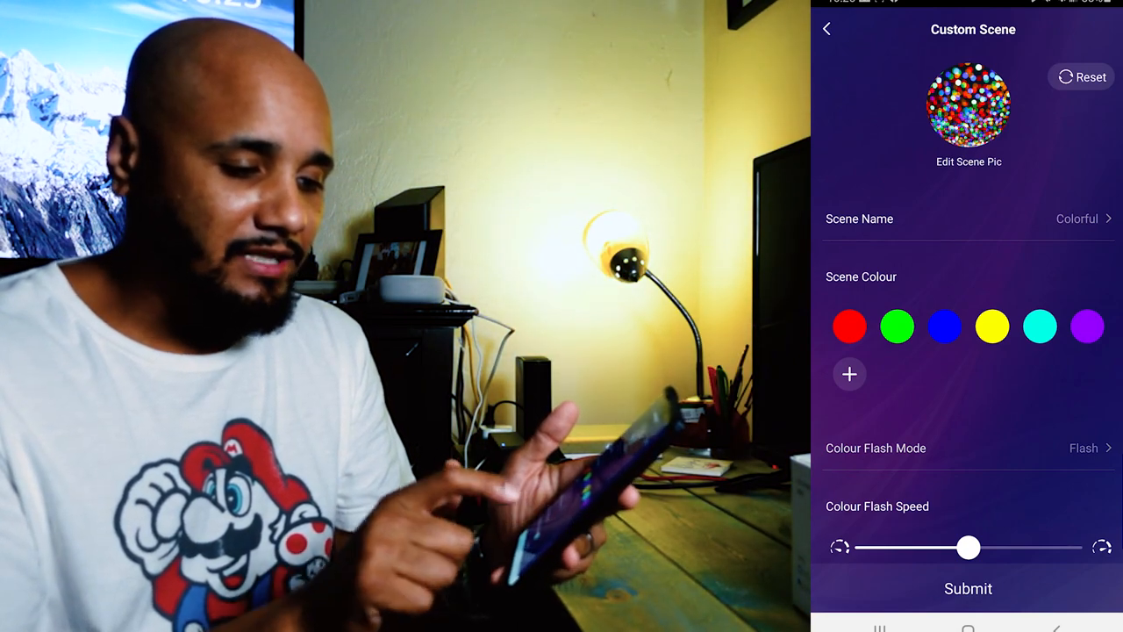
Step: Keep Colorful in Flash mode at maximum flash speed, save, and return home
{"action": "left_click", "coordinate": [968, 447]}
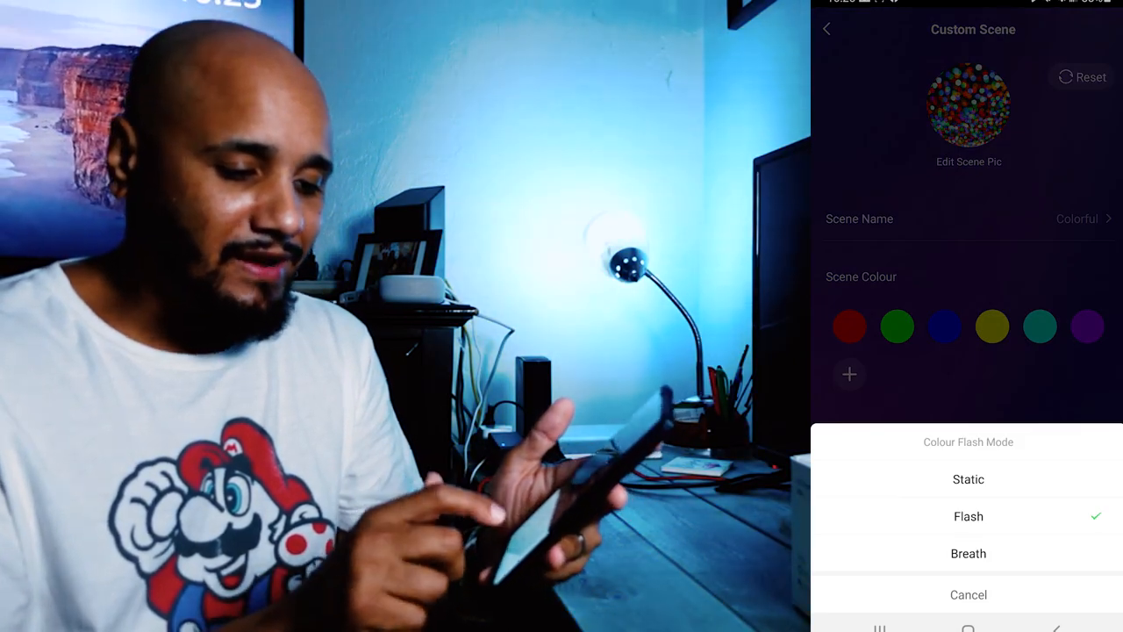
{"action": "left_click", "coordinate": [968, 516]}
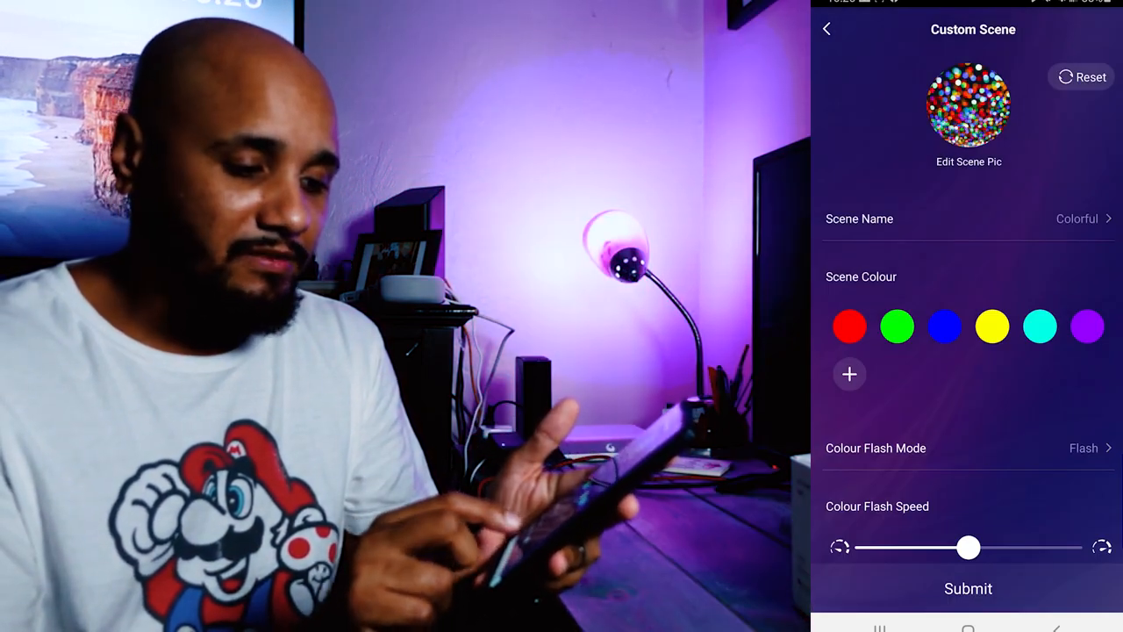
{"action": "left_click_drag", "start_coordinate": [967, 547], "coordinate": [1009, 547]}
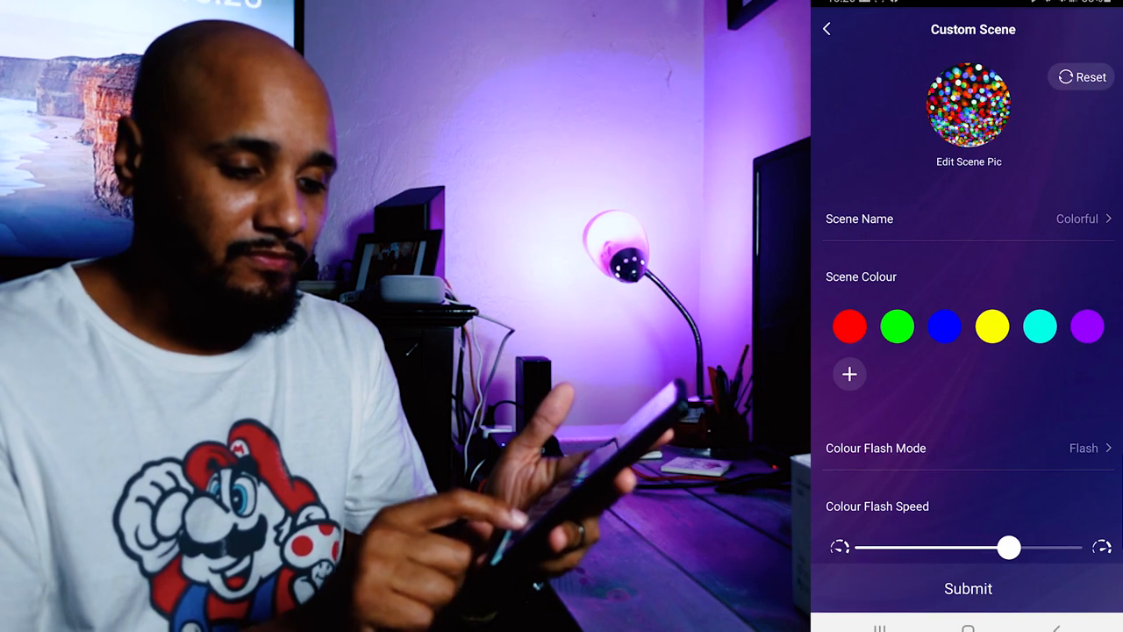
{"action": "left_click_drag", "start_coordinate": [1008, 547], "coordinate": [1070, 546]}
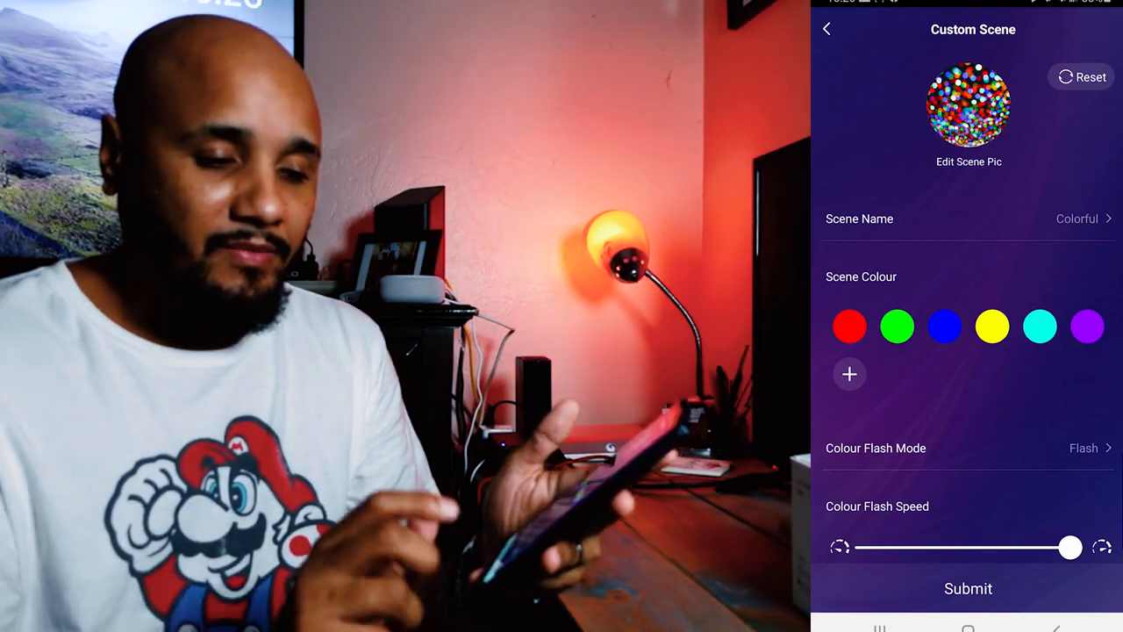
{"action": "left_click", "coordinate": [825, 28]}
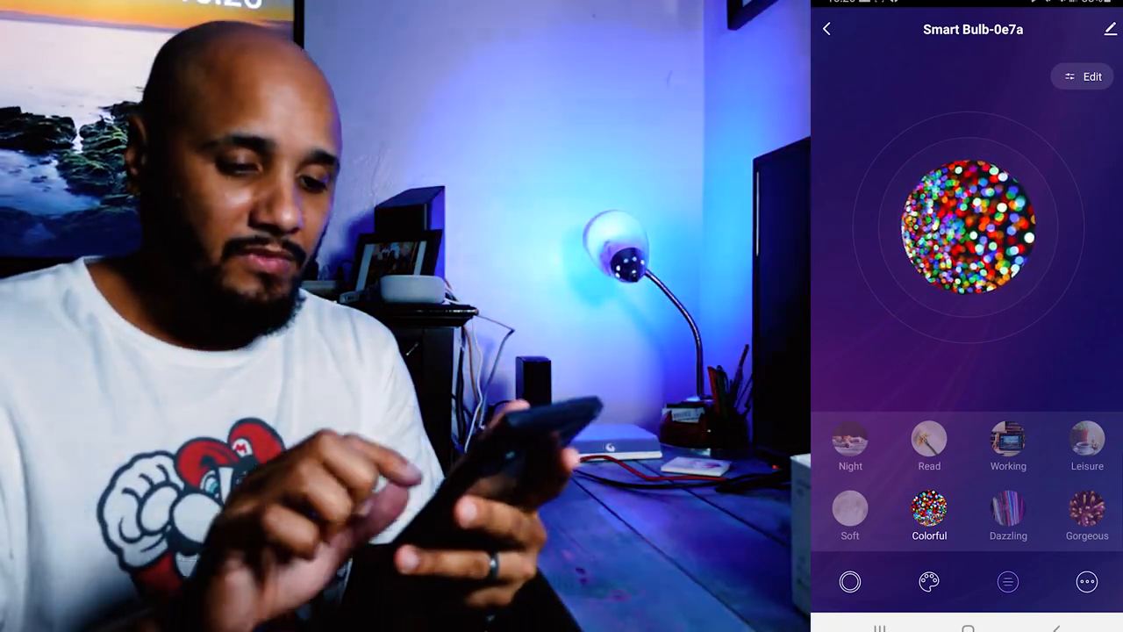
{"action": "left_click", "coordinate": [1008, 443]}
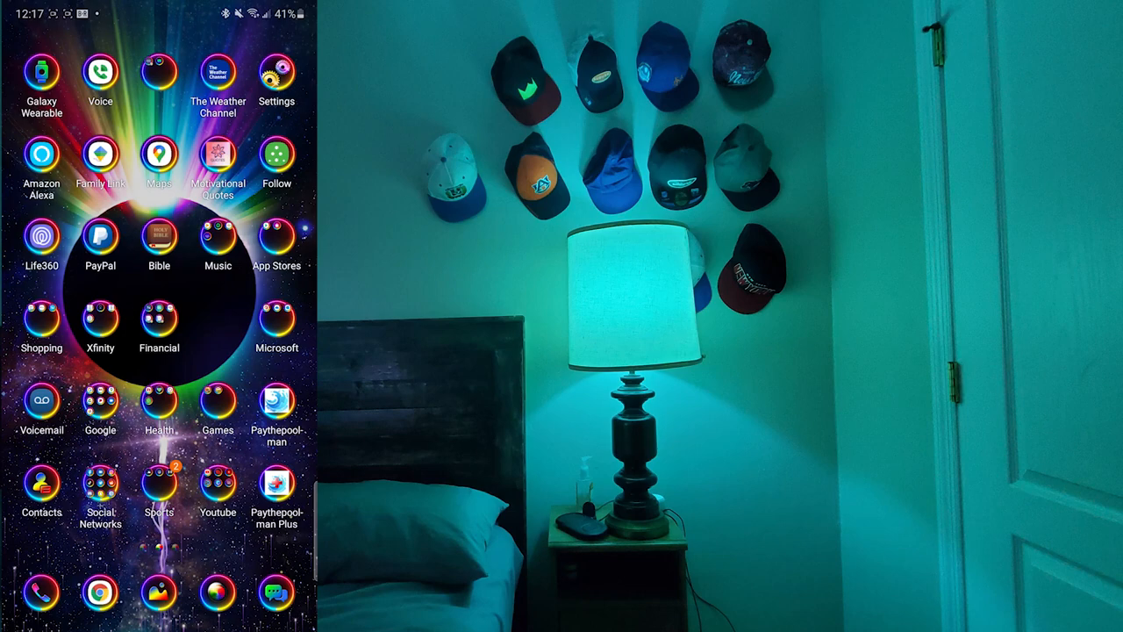
Step: In Alexa's Skills & Games, search 'smar' and open the Smart Life skill page
{"action": "left_click", "coordinate": [41, 162]}
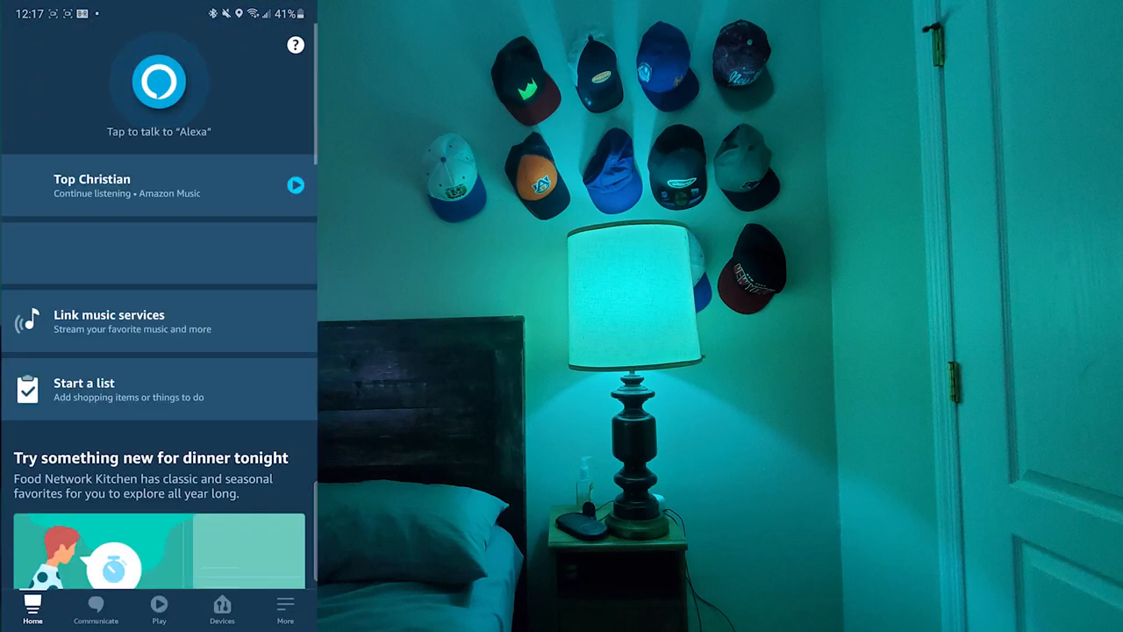
{"action": "left_click", "coordinate": [222, 608]}
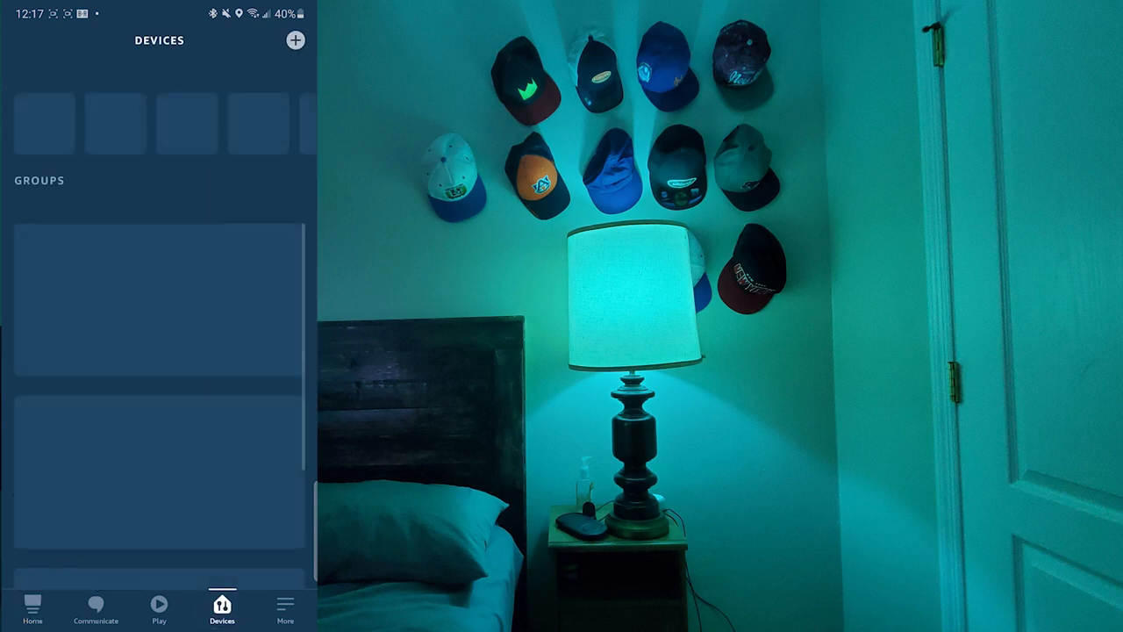
{"action": "left_click", "coordinate": [284, 608]}
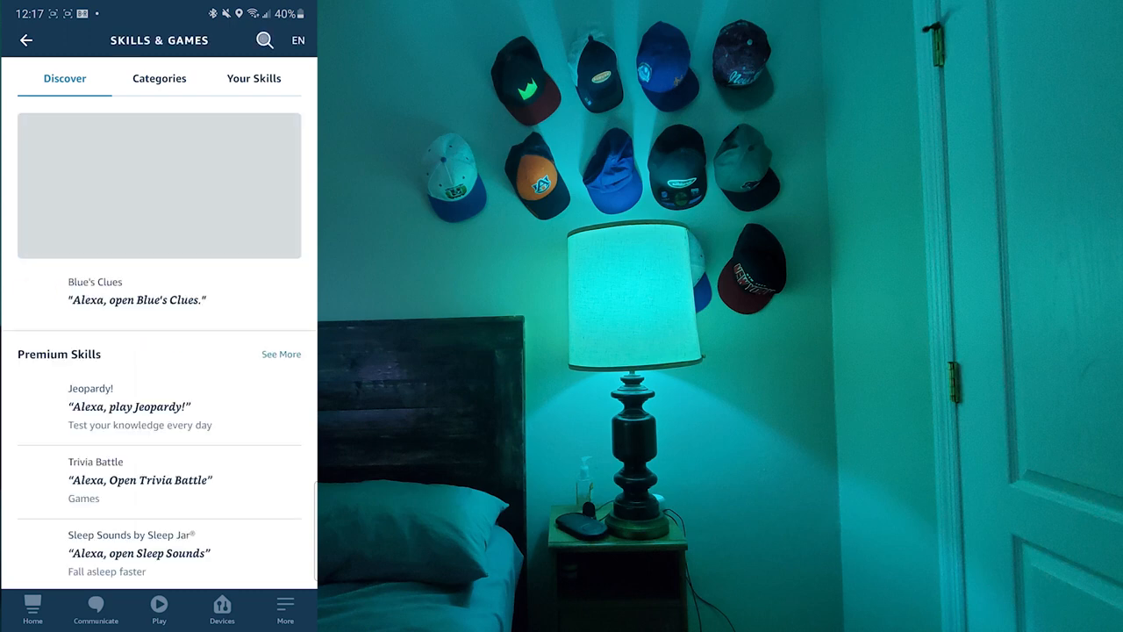
{"action": "left_click", "coordinate": [264, 40]}
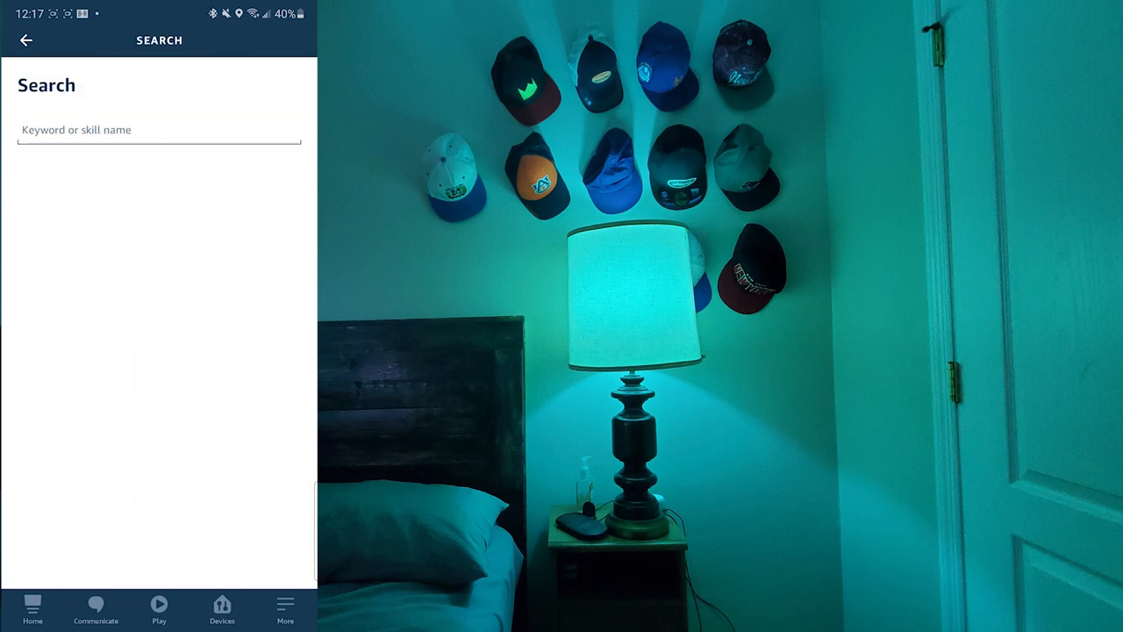
{"action": "type", "text": "smart life"}
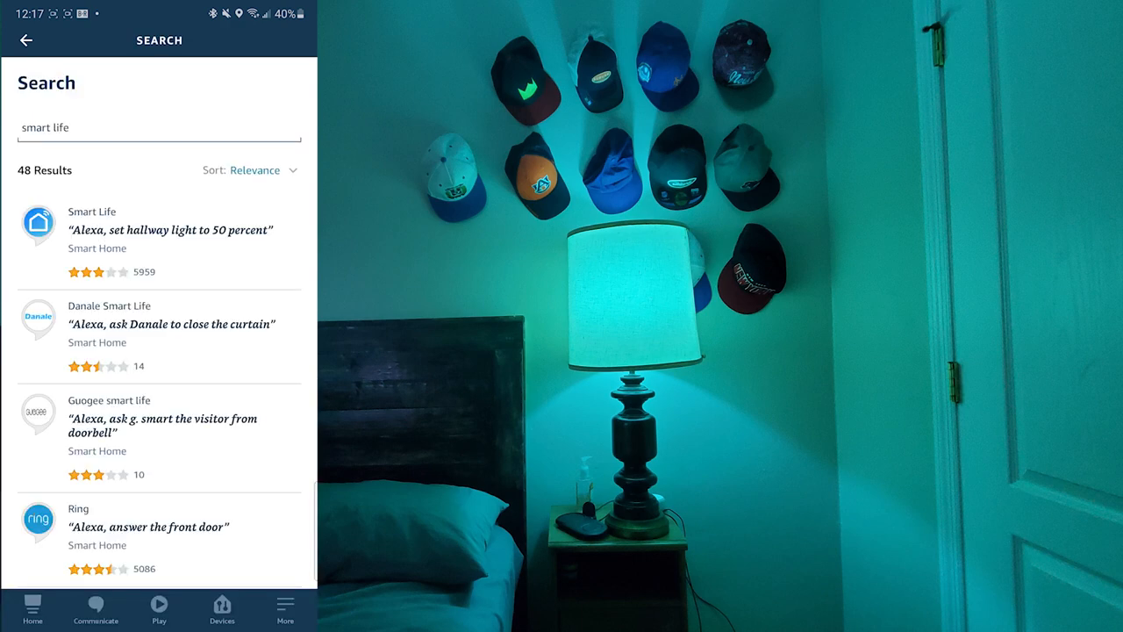
{"action": "left_click", "coordinate": [91, 229]}
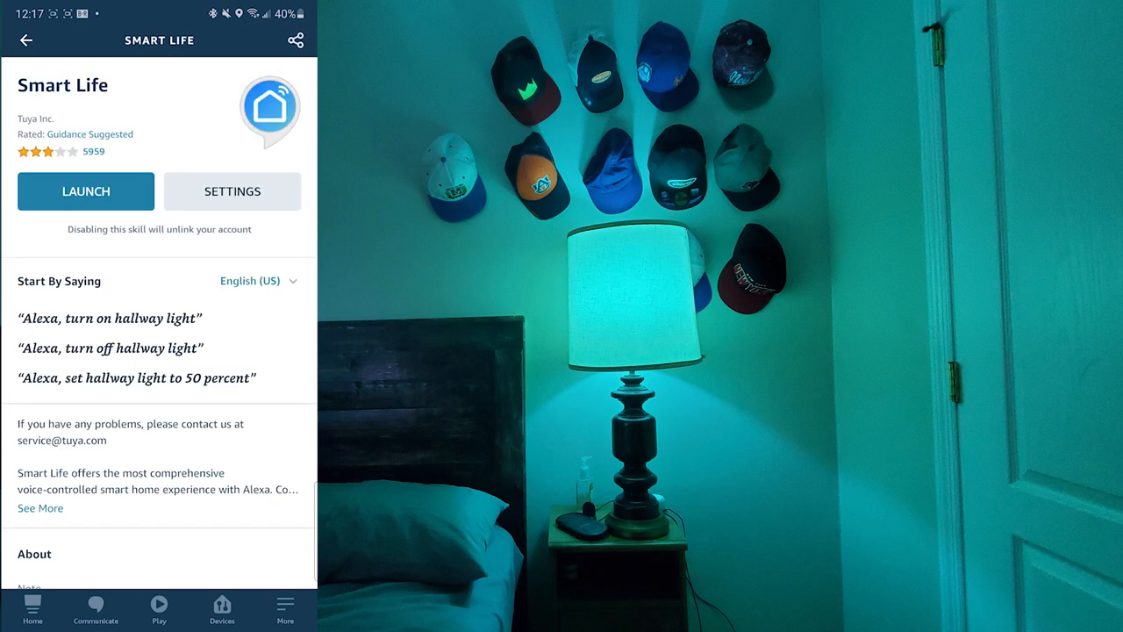